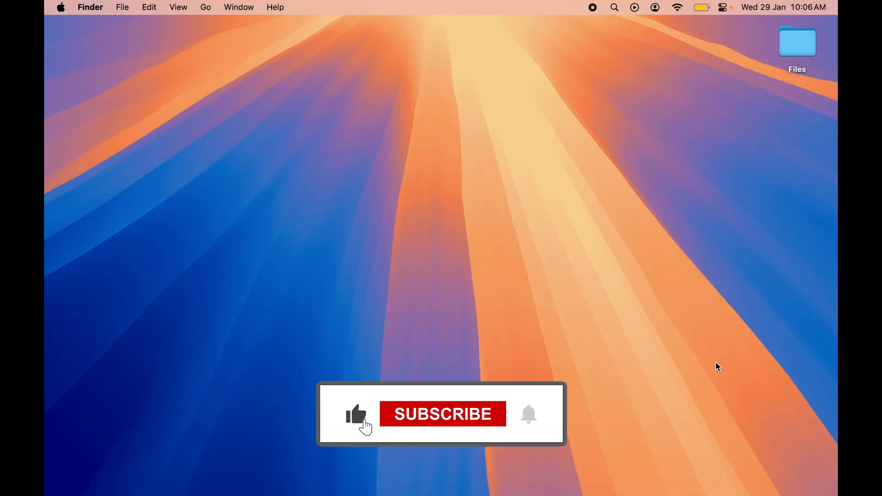
Search Launchpad for 'chatgpt' and confirm no ChatGPT app is installed.
{"action": "left_click", "coordinate": [442, 414]}
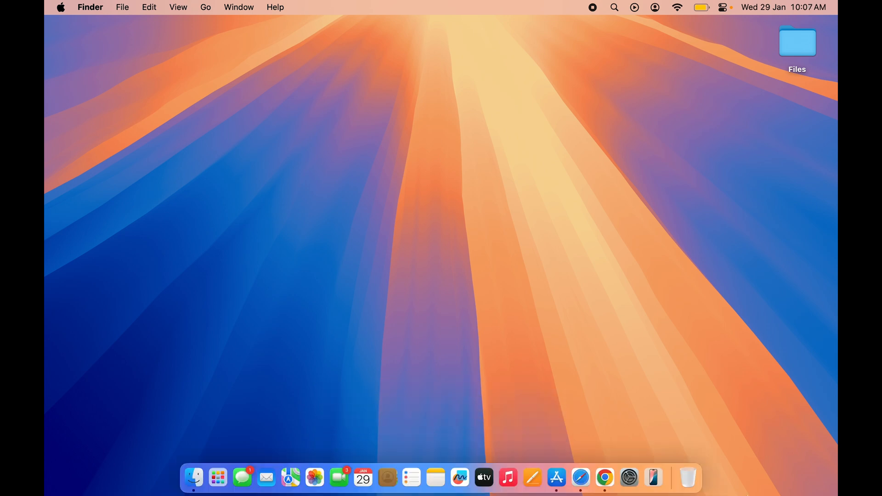
{"action": "mouse_move", "coordinate": [266, 478]}
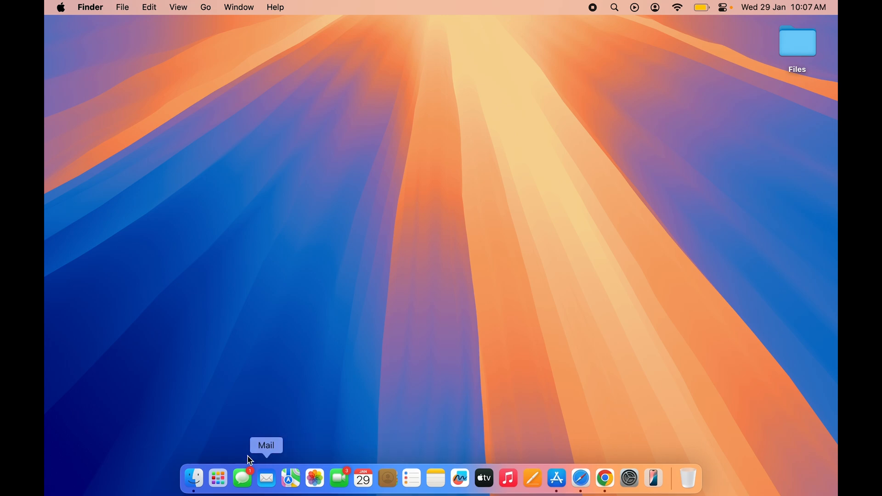
{"action": "left_click", "coordinate": [218, 479]}
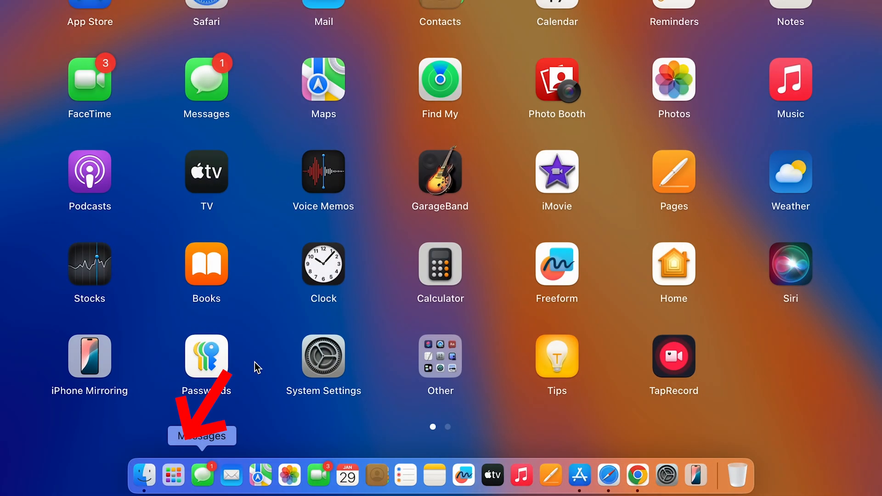
{"action": "type", "text": "ch"}
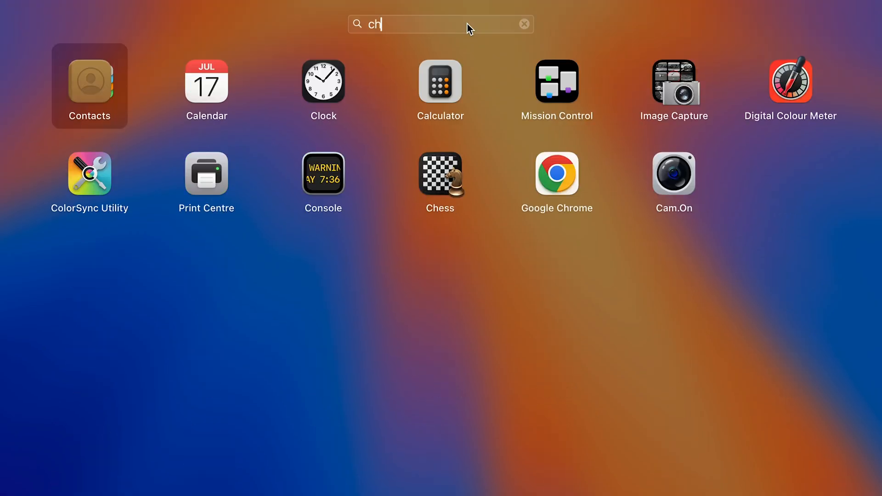
{"action": "type", "text": "atgpt"}
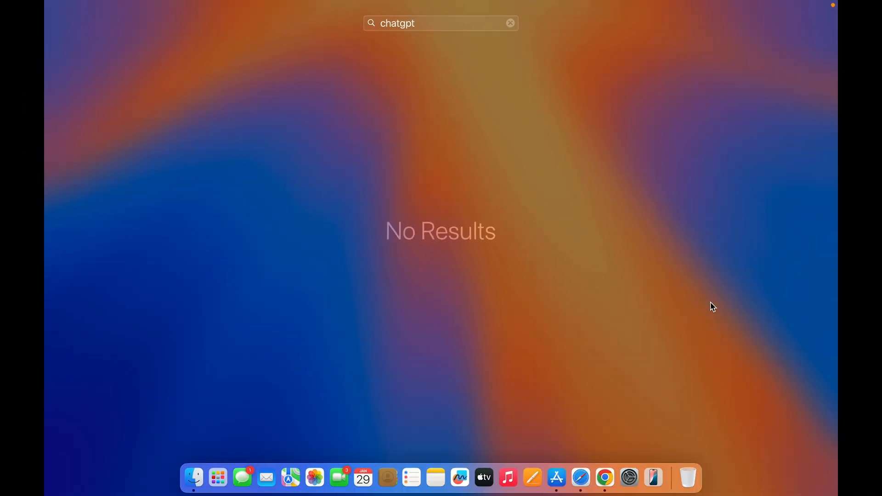
Search the Mac App Store for 'chatgpt' and browse the third-party chatbot results.
{"action": "left_click", "coordinate": [579, 477]}
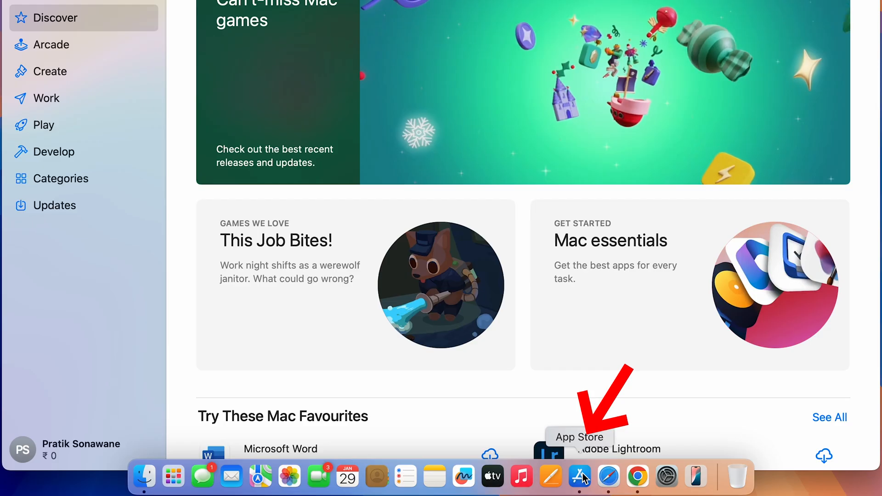
{"action": "type", "text": "cha"}
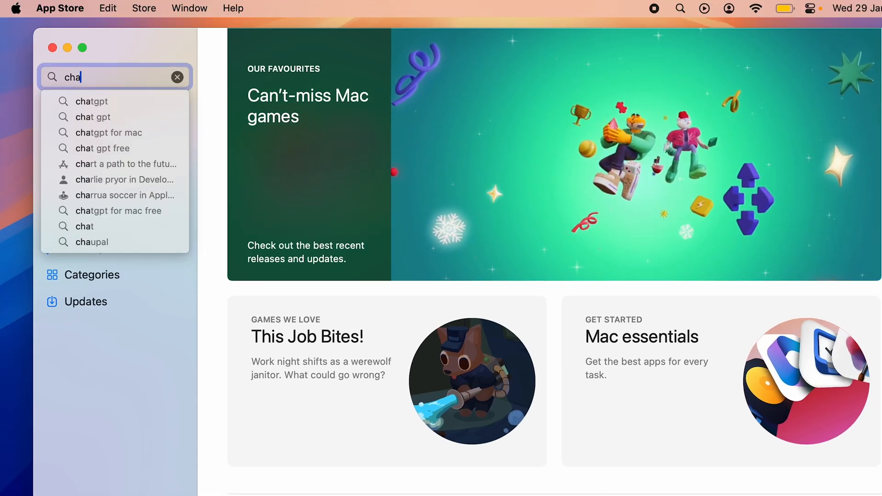
{"action": "left_click", "coordinate": [90, 101]}
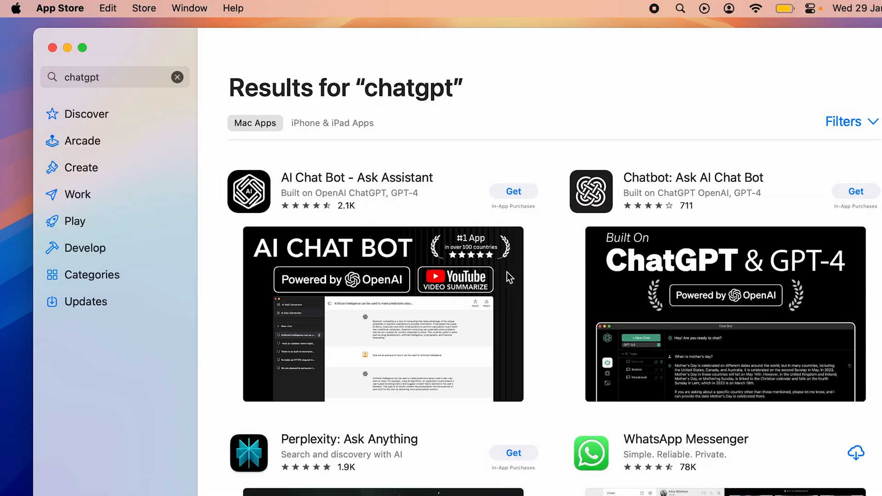
{"action": "mouse_move", "coordinate": [313, 177]}
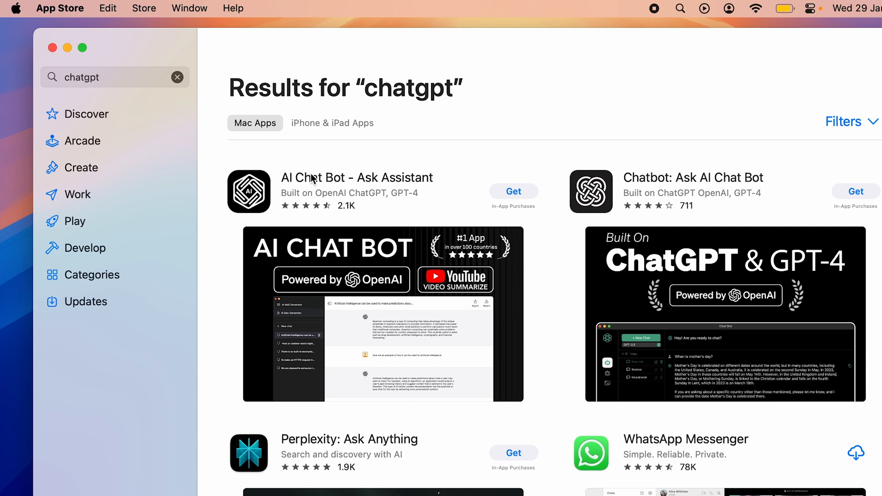
{"action": "mouse_move", "coordinate": [681, 197]}
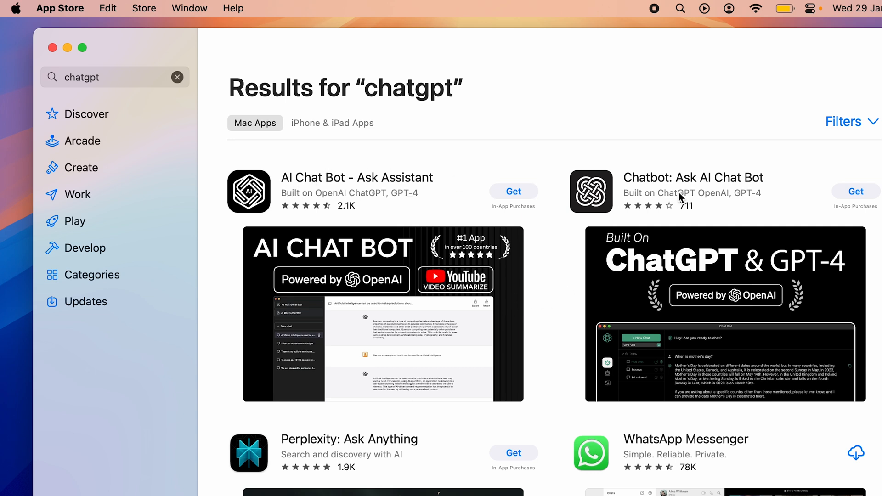
{"action": "scroll", "scroll_direction": "down", "scroll_amount": 3}
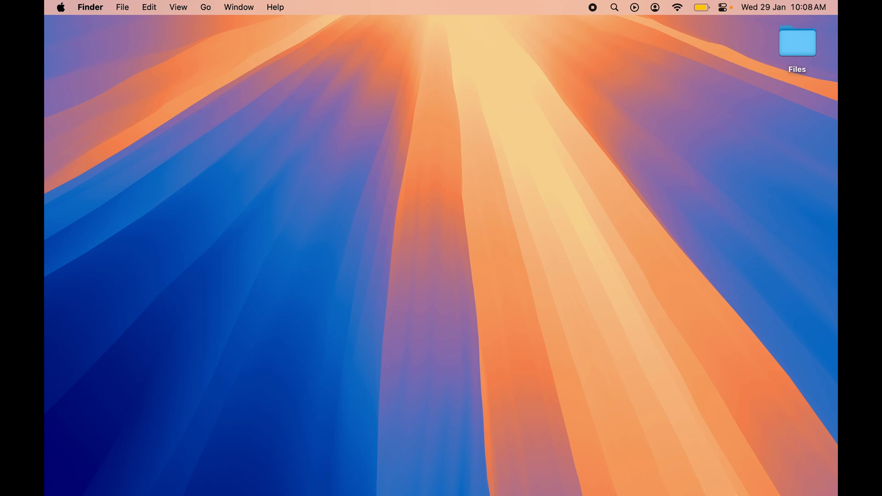
{"action": "mouse_move", "coordinate": [637, 476]}
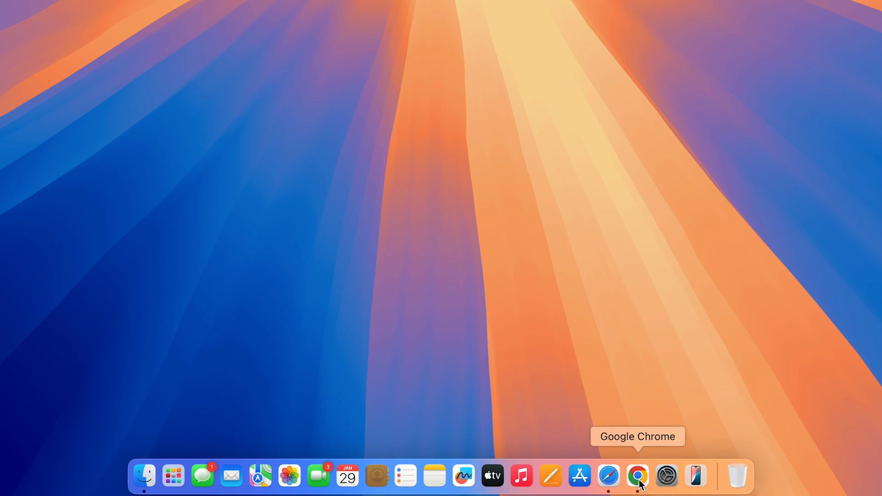
Launch Google Chrome and enter 'download chat gpt' in Google's search box.
{"action": "left_click", "coordinate": [637, 476]}
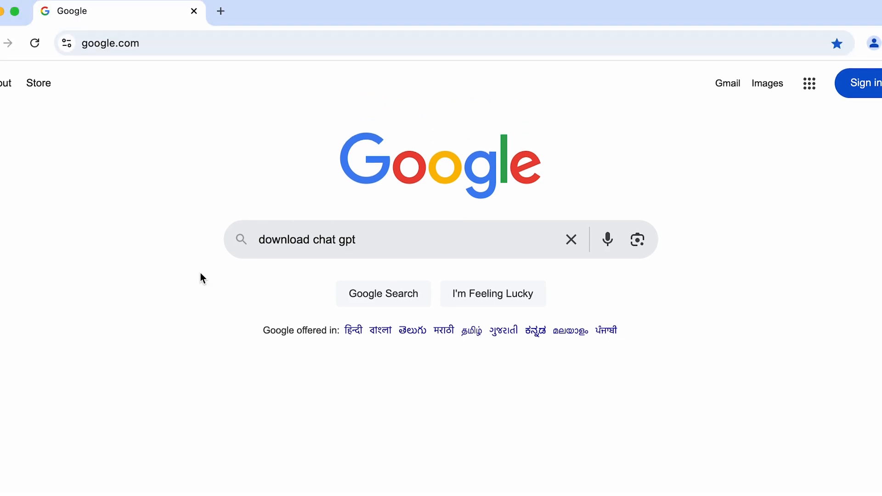
Submit the 'download chat gpt' search and scroll through the results.
{"action": "left_click", "coordinate": [383, 293]}
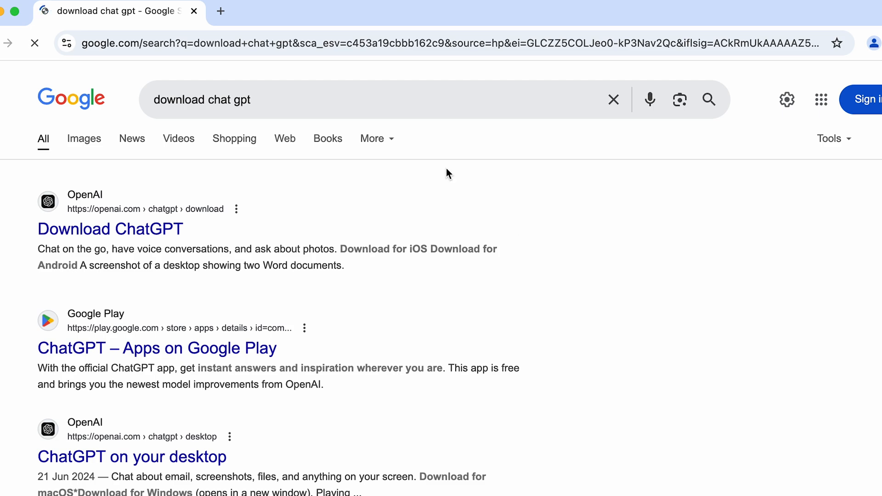
{"action": "scroll", "scroll_direction": "down", "scroll_amount": 3}
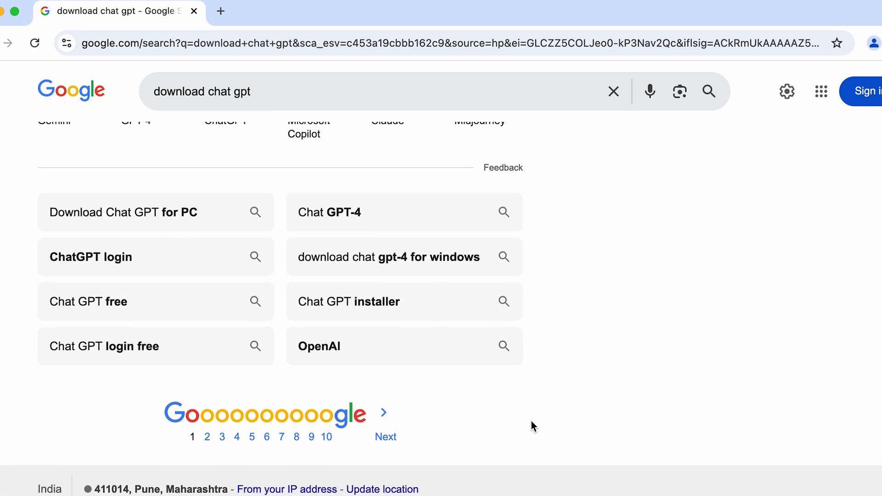
{"action": "scroll", "scroll_direction": "up", "scroll_amount": 3}
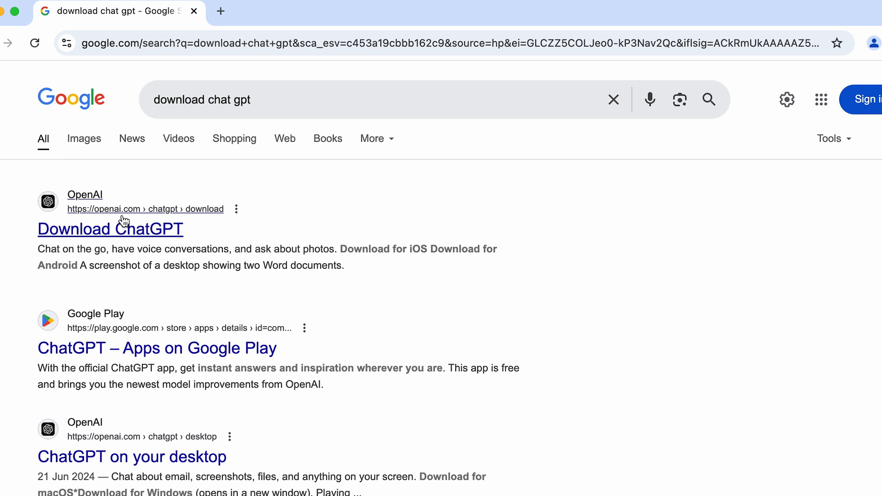
{"action": "mouse_move", "coordinate": [10, 239]}
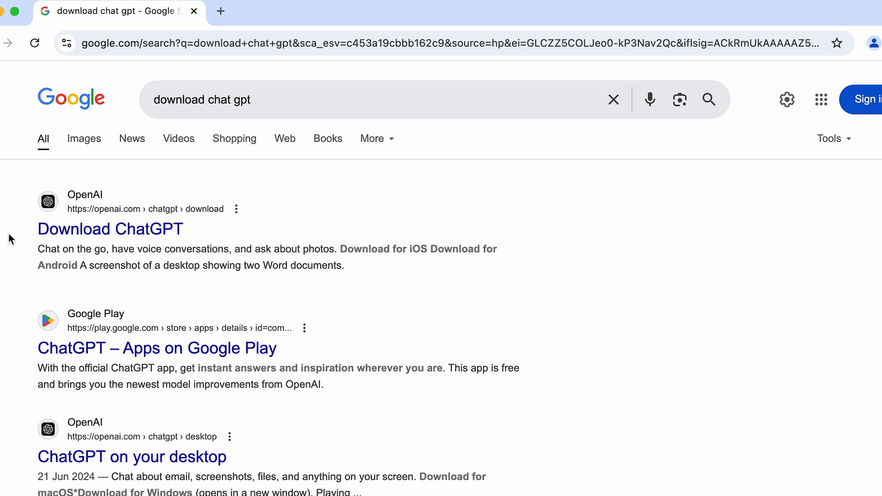
{"action": "mouse_move", "coordinate": [110, 203]}
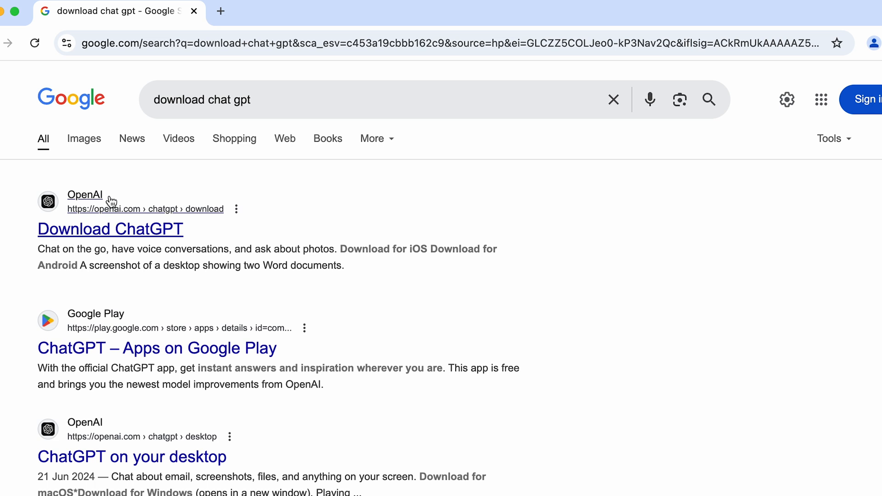
{"action": "mouse_move", "coordinate": [138, 241]}
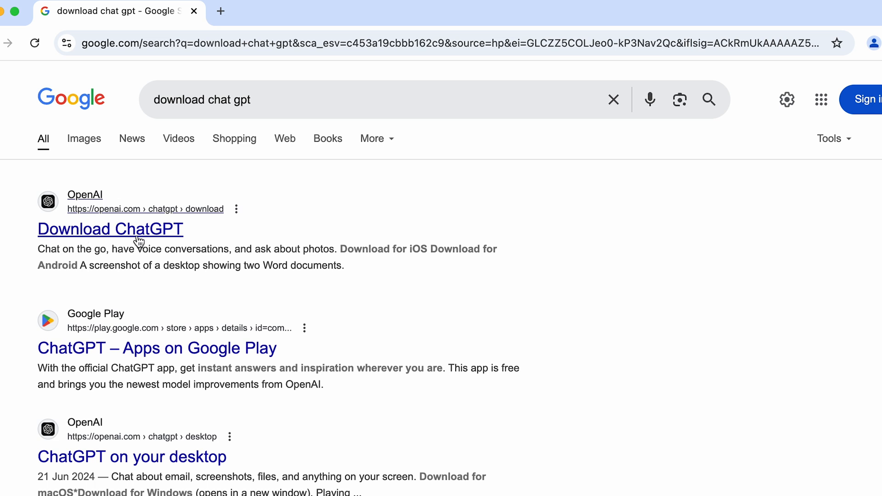
Open OpenAI's Download ChatGPT page and request the Download for macOS link.
{"action": "left_click", "coordinate": [110, 229]}
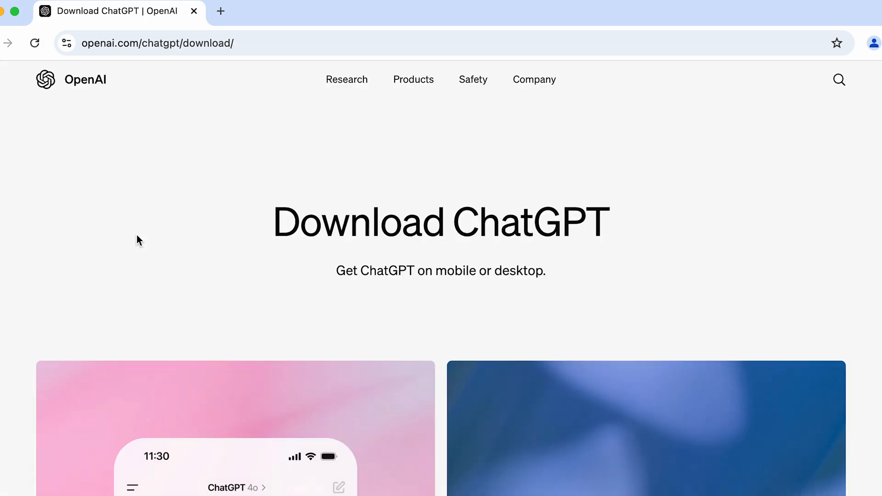
{"action": "mouse_move", "coordinate": [571, 293]}
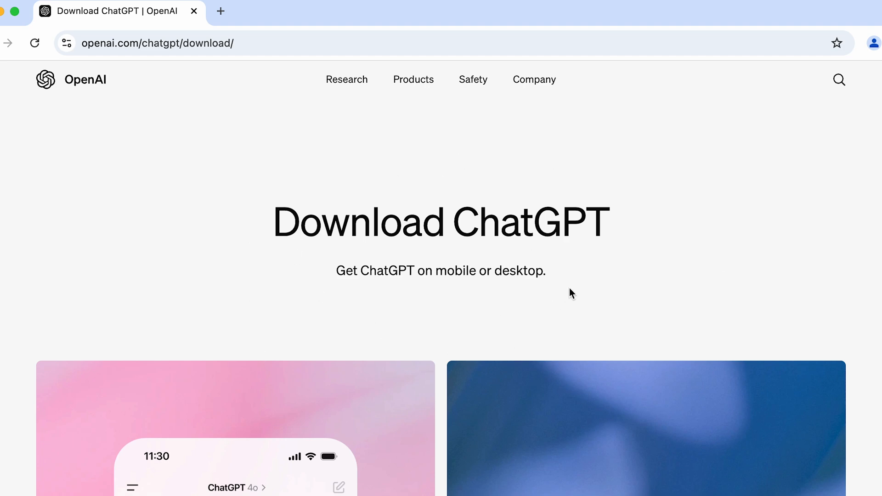
{"action": "scroll", "scroll_direction": "down", "scroll_amount": 3}
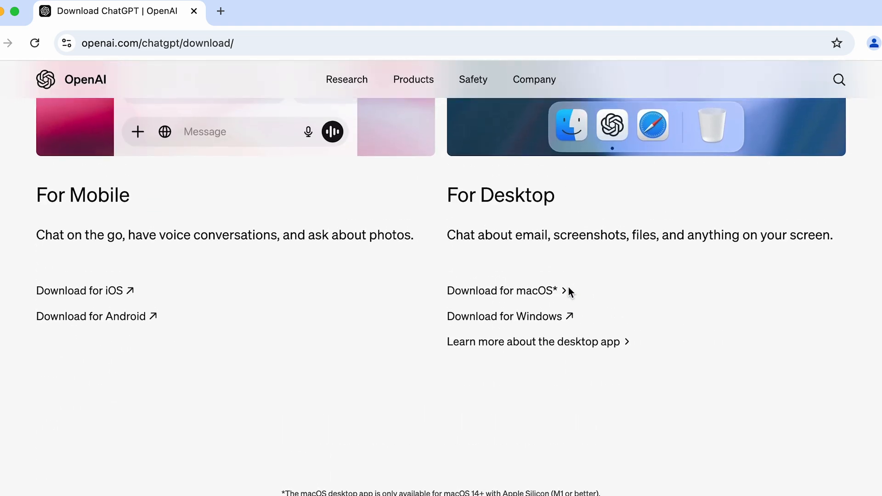
{"action": "scroll", "scroll_direction": "up", "scroll_amount": 3}
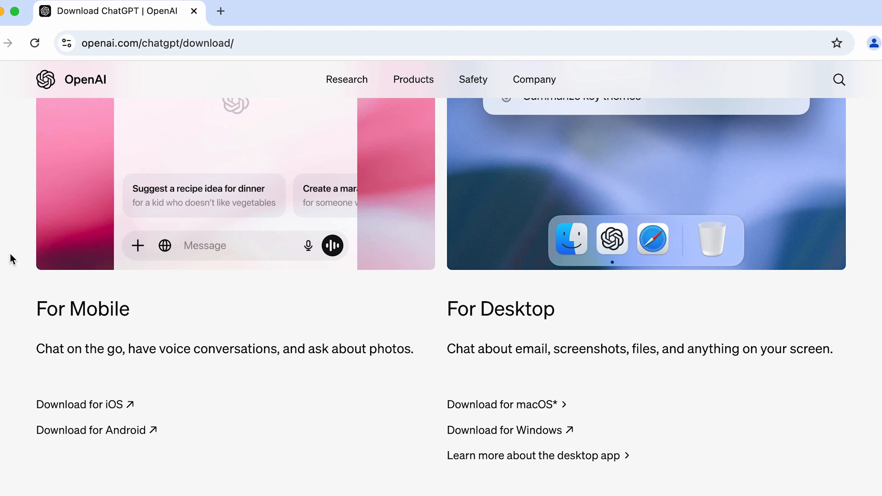
{"action": "mouse_move", "coordinate": [118, 353]}
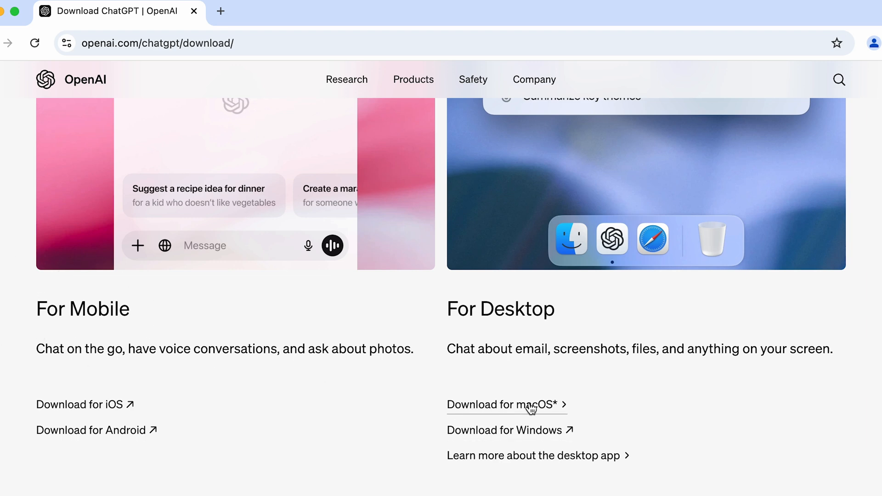
{"action": "mouse_move", "coordinate": [544, 406]}
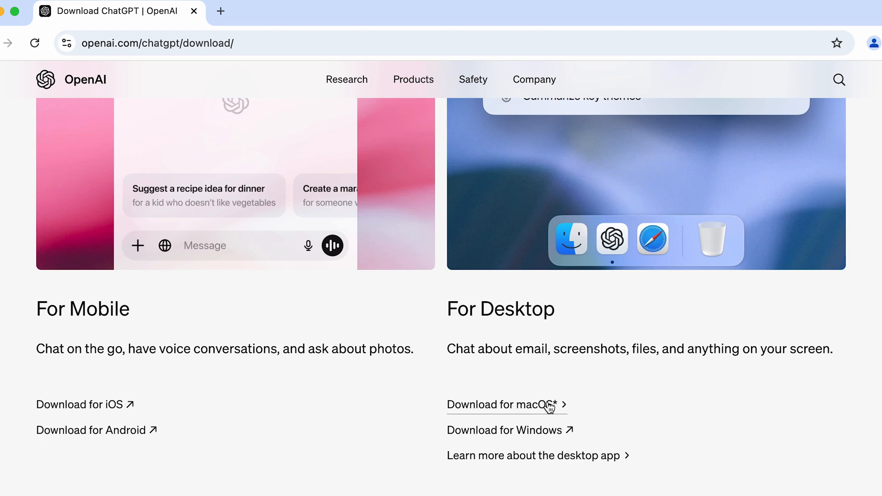
{"action": "mouse_move", "coordinate": [548, 435]}
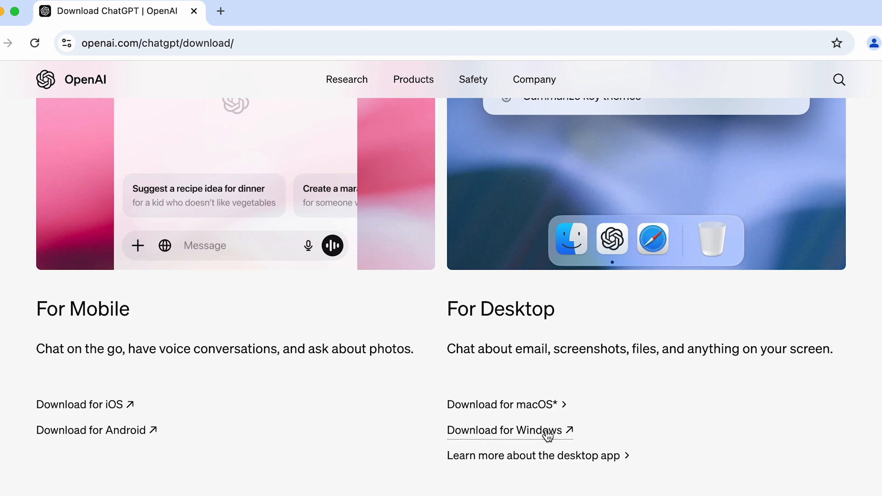
{"action": "mouse_move", "coordinate": [507, 404]}
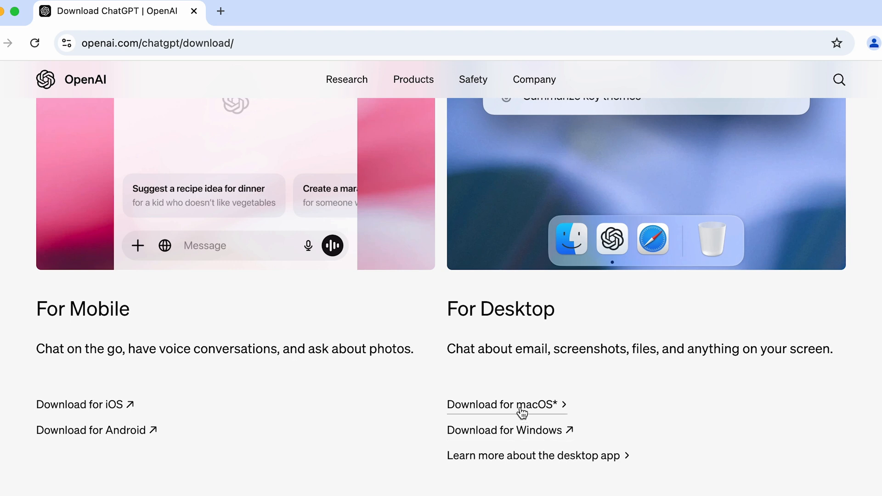
{"action": "left_click", "coordinate": [499, 405]}
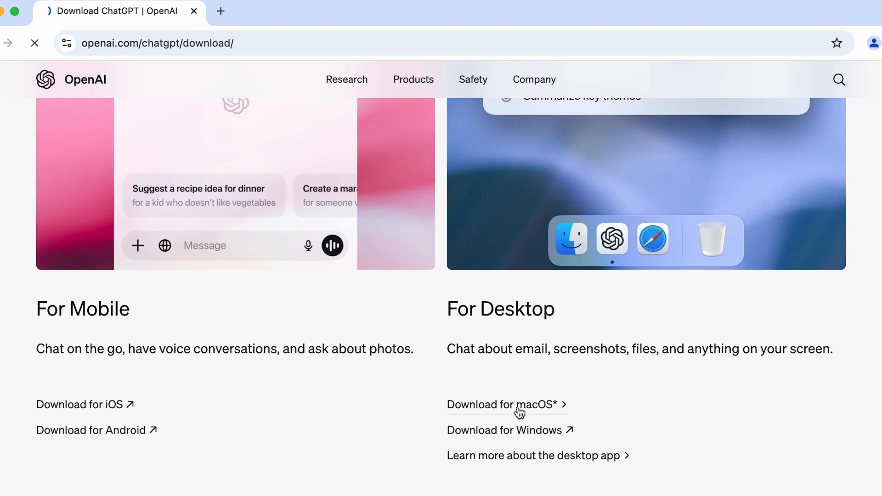
Download the macOS installer, saving it as ChatGPT.dmg on the Desktop.
{"action": "left_click", "coordinate": [501, 404]}
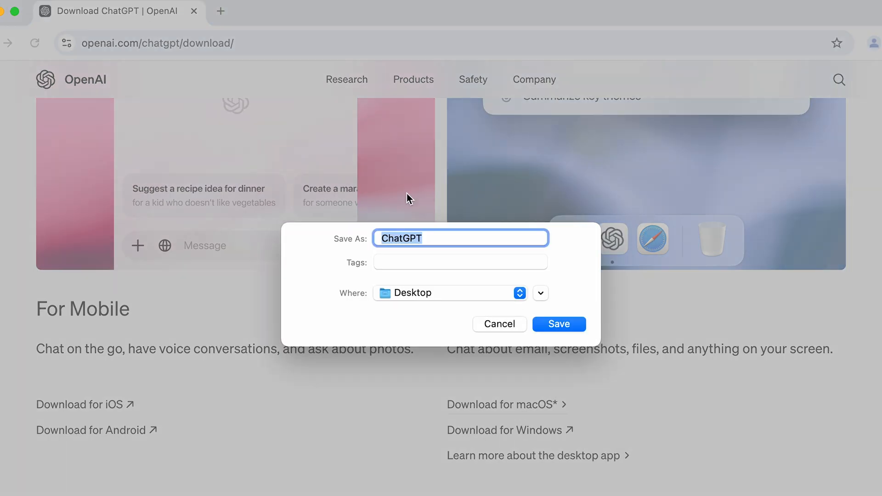
{"action": "mouse_move", "coordinate": [450, 306]}
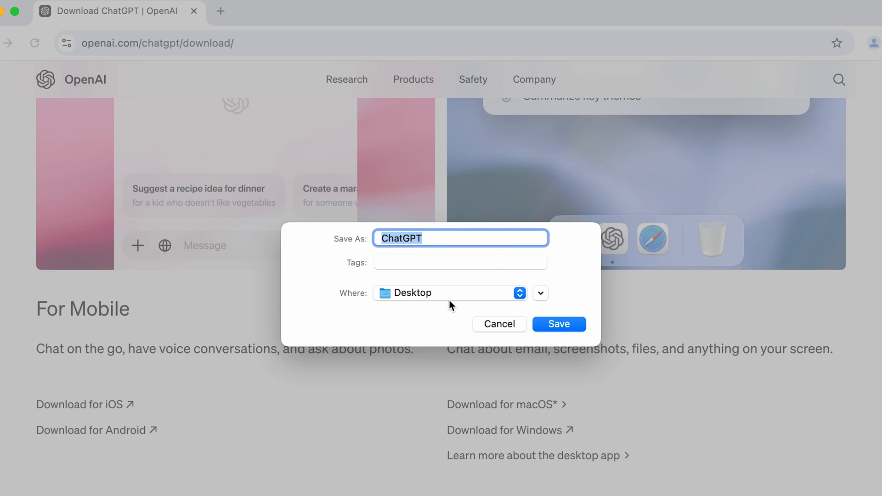
{"action": "mouse_move", "coordinate": [411, 304]}
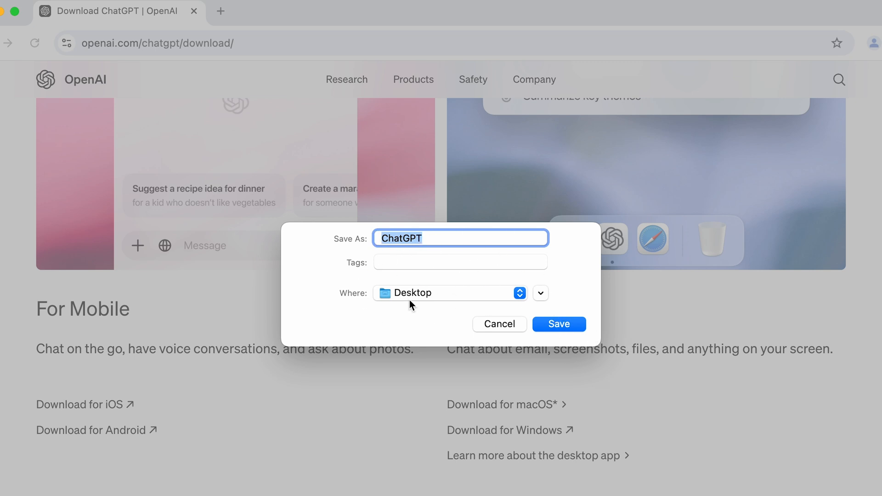
{"action": "mouse_move", "coordinate": [565, 331]}
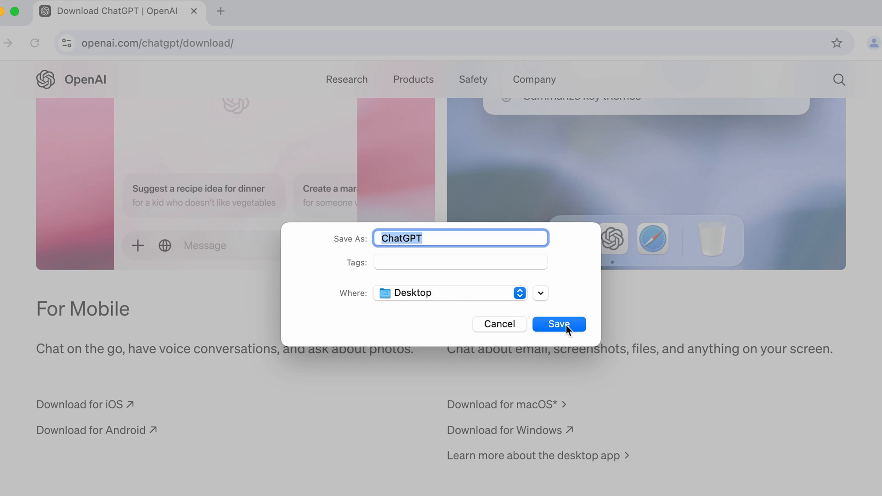
{"action": "left_click", "coordinate": [559, 323]}
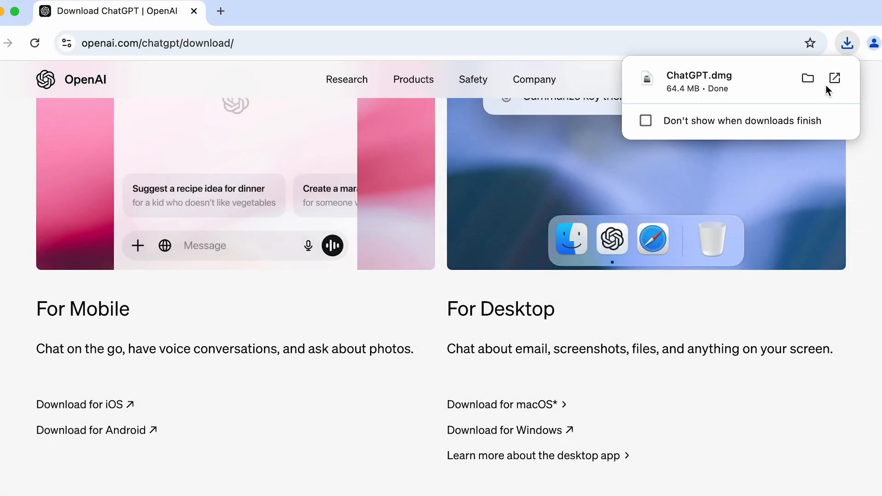
{"action": "mouse_move", "coordinate": [807, 78]}
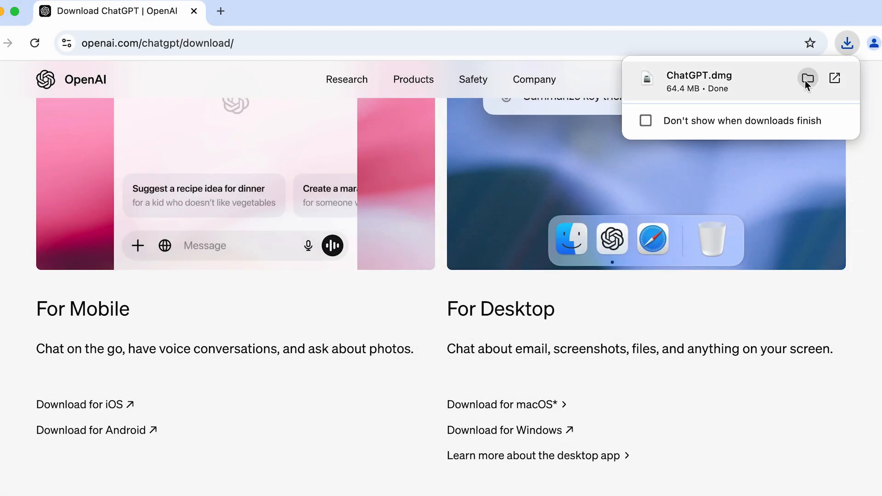
{"action": "mouse_move", "coordinate": [808, 78]}
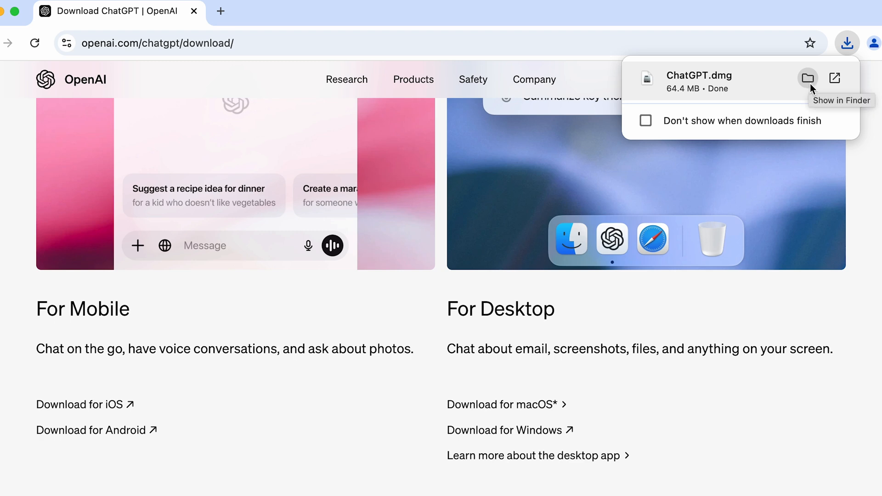
Show ChatGPT.dmg in Finder from Chrome's downloads bubble.
{"action": "left_click", "coordinate": [808, 78]}
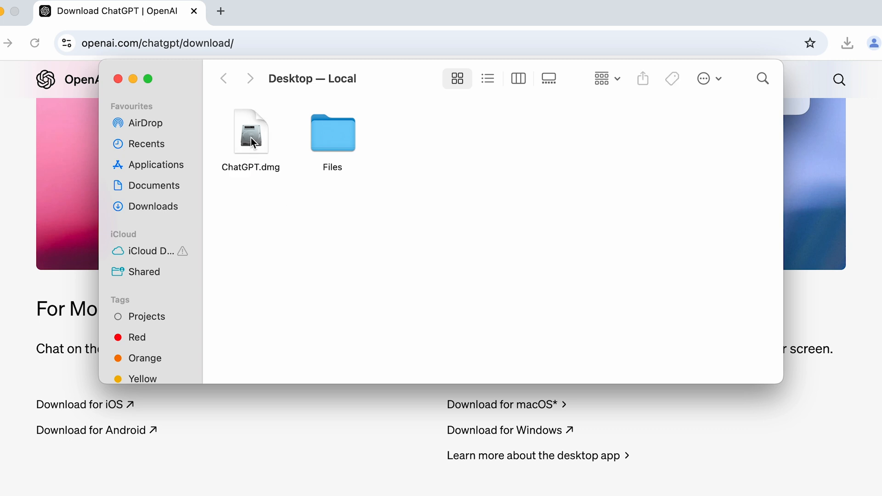
Select and double-click ChatGPT.dmg to mount the ChatGPT Installer.
{"action": "left_click", "coordinate": [250, 132]}
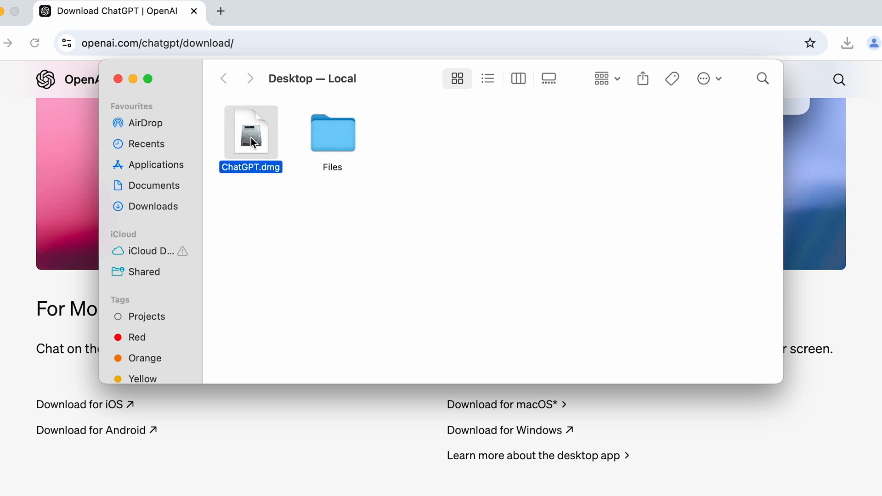
{"action": "double_click", "coordinate": [250, 133]}
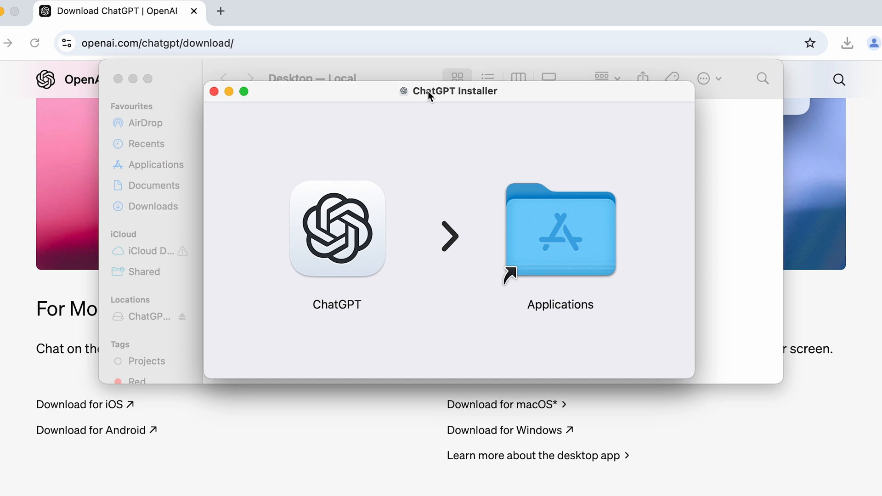
{"action": "mouse_move", "coordinate": [342, 240]}
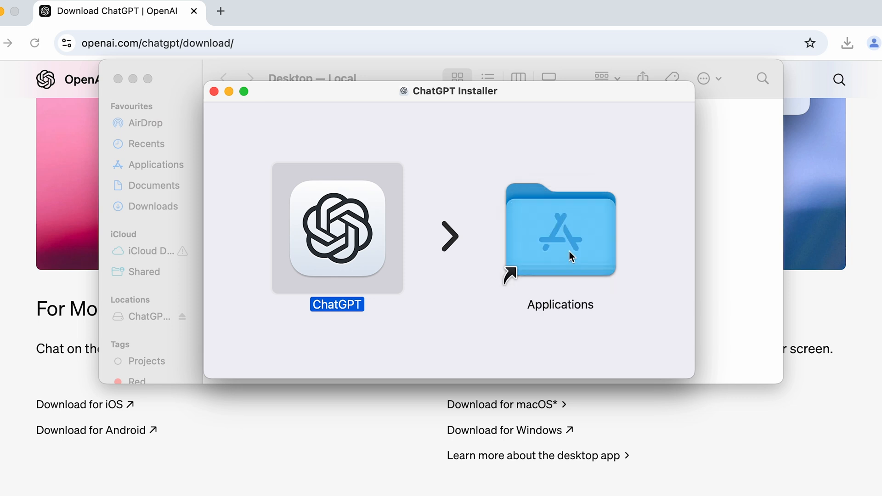
{"action": "mouse_move", "coordinate": [646, 163]}
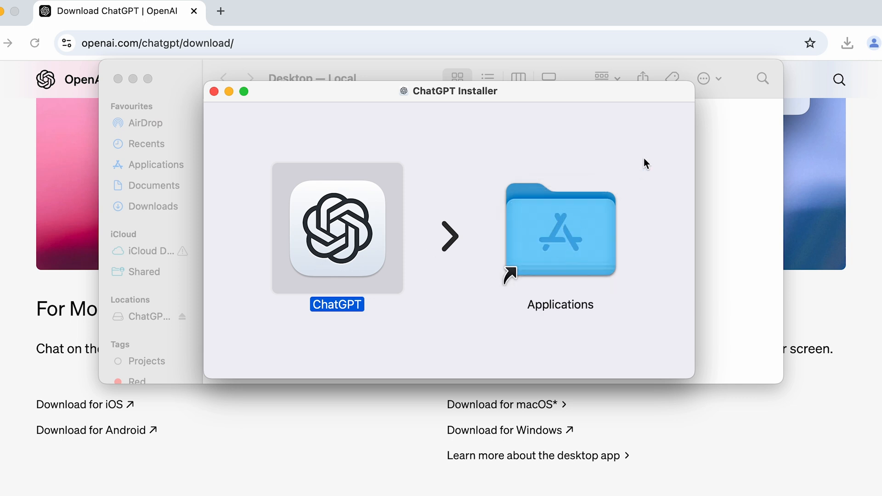
Close the installer and Desktop windows, then launch ChatGPT from Applications.
{"action": "left_click", "coordinate": [214, 91]}
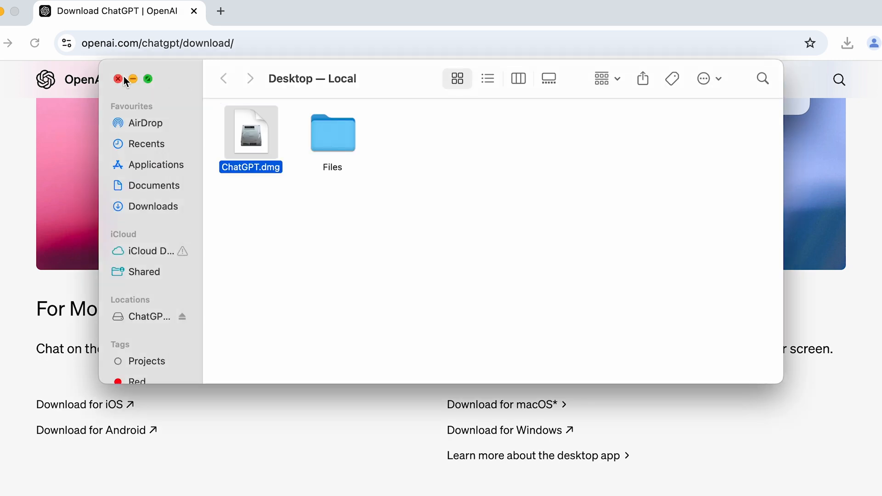
{"action": "left_click", "coordinate": [117, 79]}
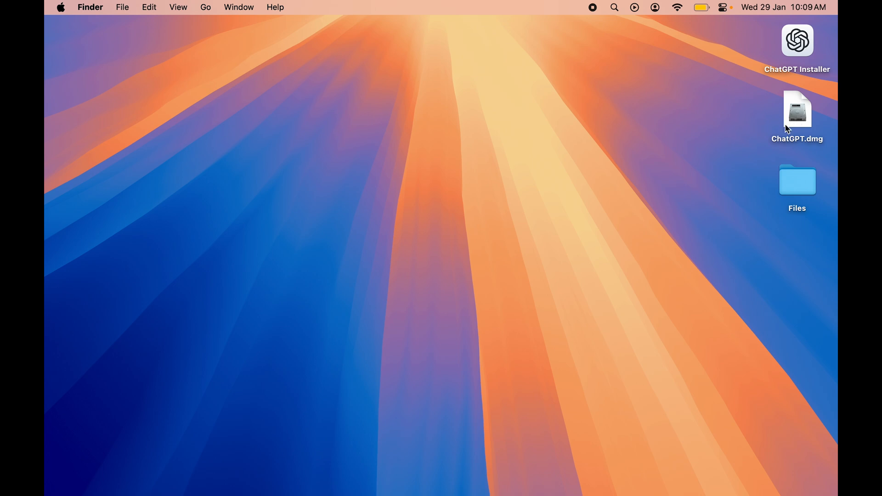
{"action": "mouse_move", "coordinate": [817, 148]}
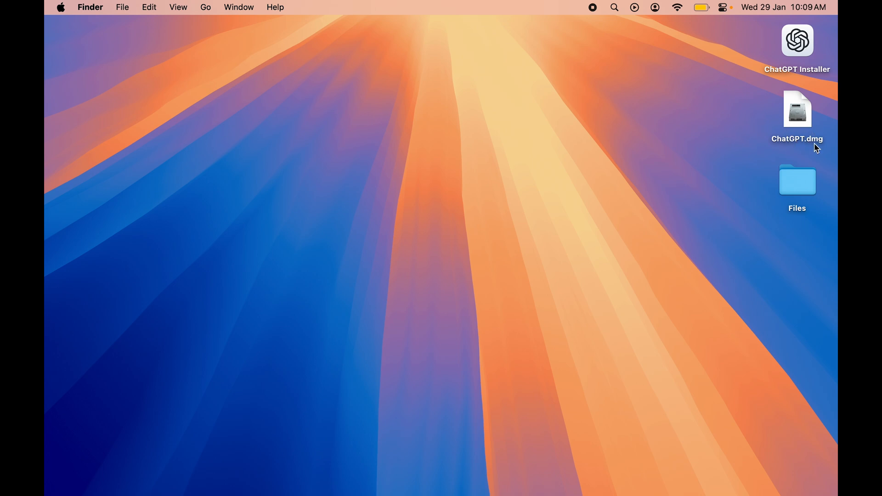
{"action": "mouse_move", "coordinate": [489, 289]}
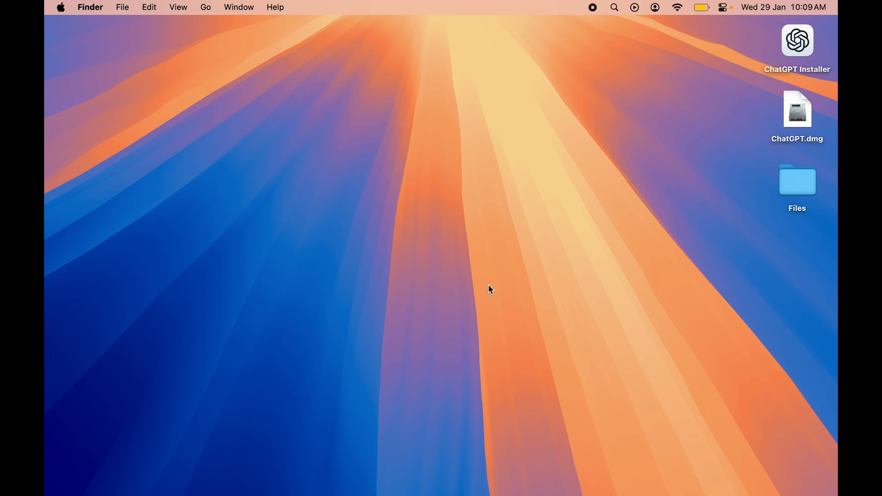
{"action": "left_click", "coordinate": [217, 478]}
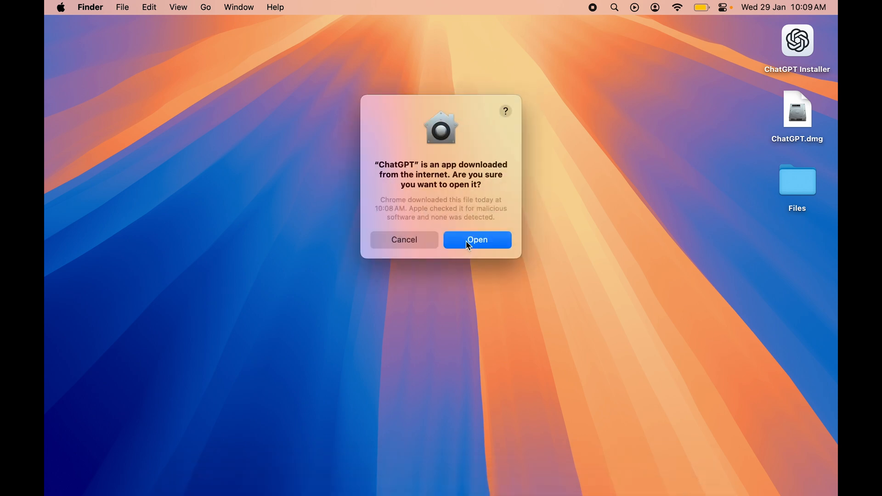
Confirm opening the downloaded ChatGPT app, view its sign-in screen, then close that window.
{"action": "left_click", "coordinate": [477, 240]}
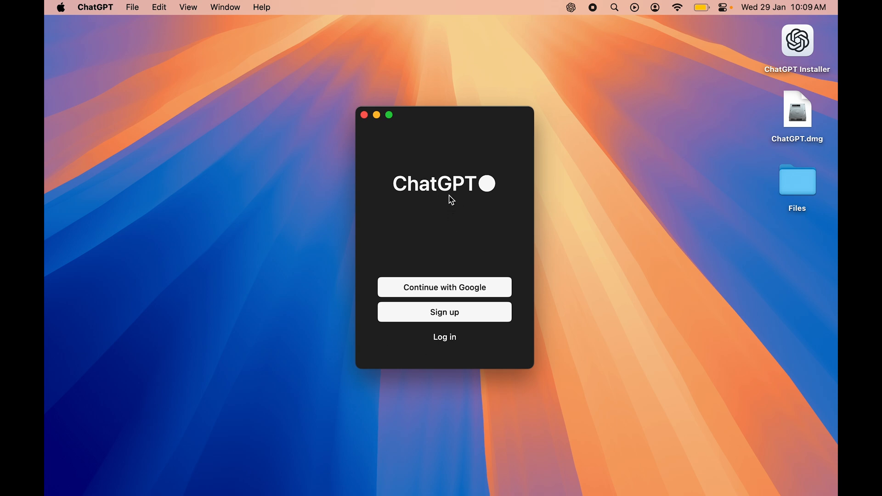
{"action": "mouse_move", "coordinate": [521, 241]}
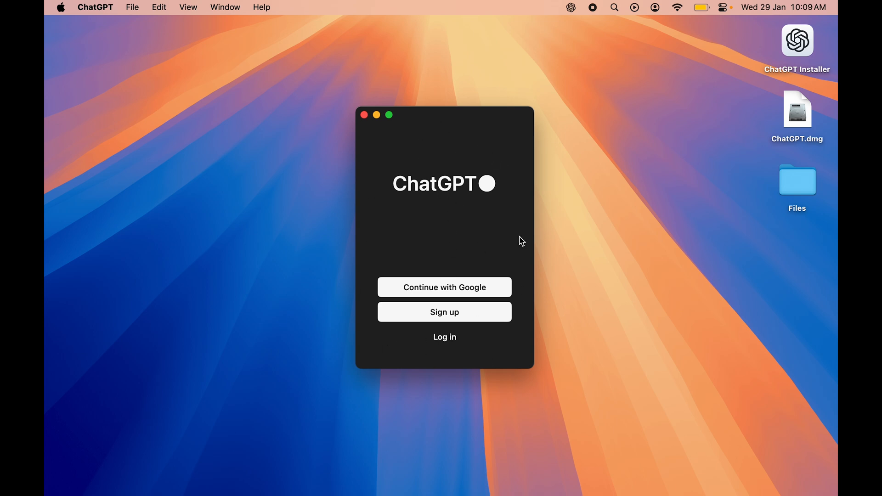
{"action": "mouse_move", "coordinate": [481, 186]}
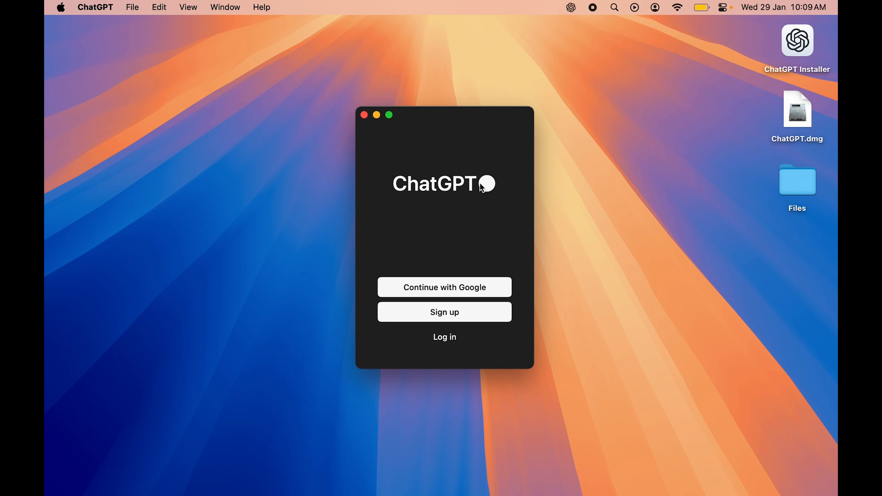
{"action": "mouse_move", "coordinate": [396, 291]}
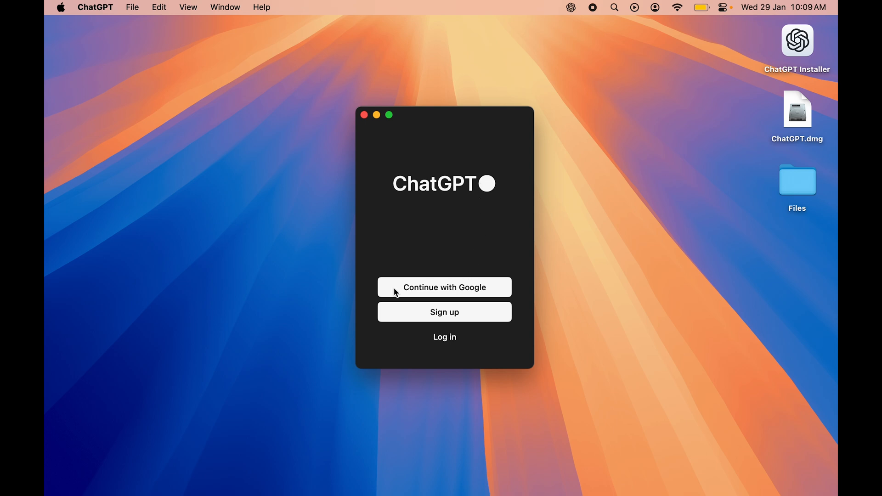
{"action": "mouse_move", "coordinate": [446, 317]}
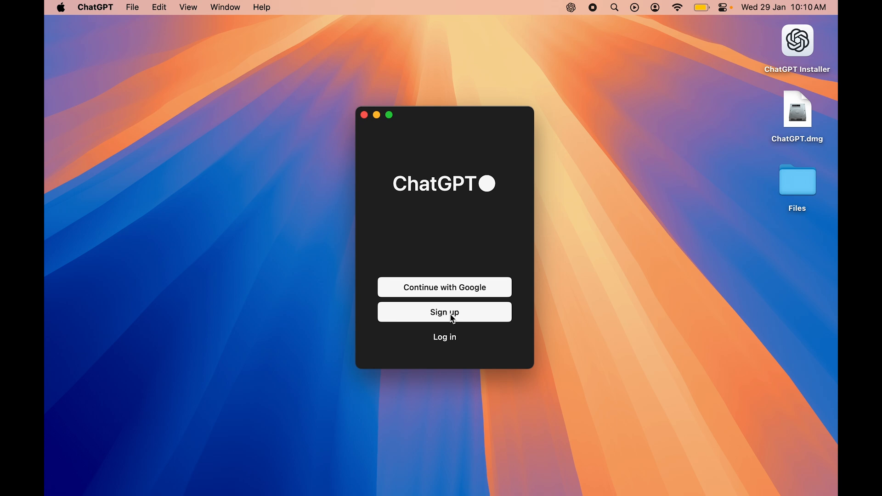
{"action": "mouse_move", "coordinate": [432, 215]}
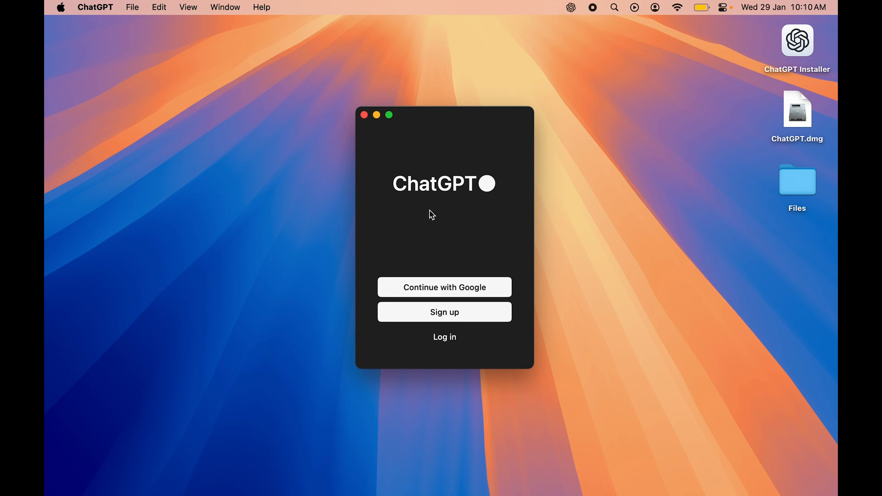
{"action": "left_click", "coordinate": [363, 115]}
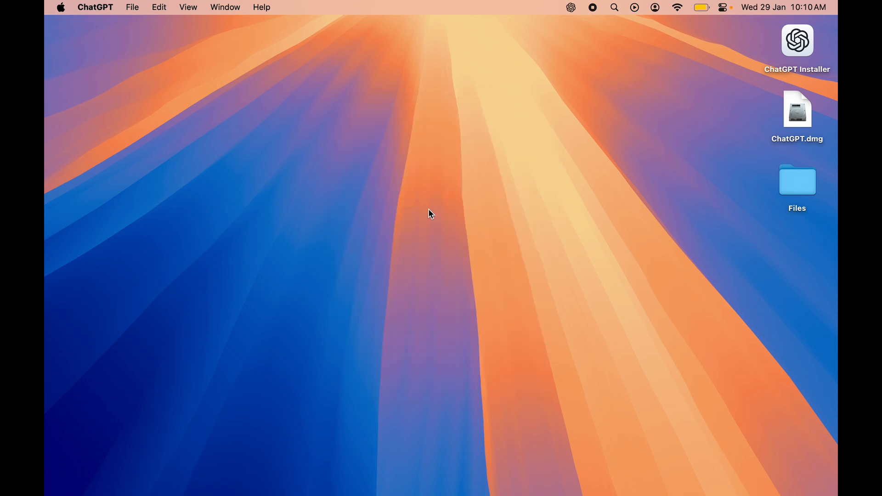
{"action": "mouse_move", "coordinate": [277, 187]}
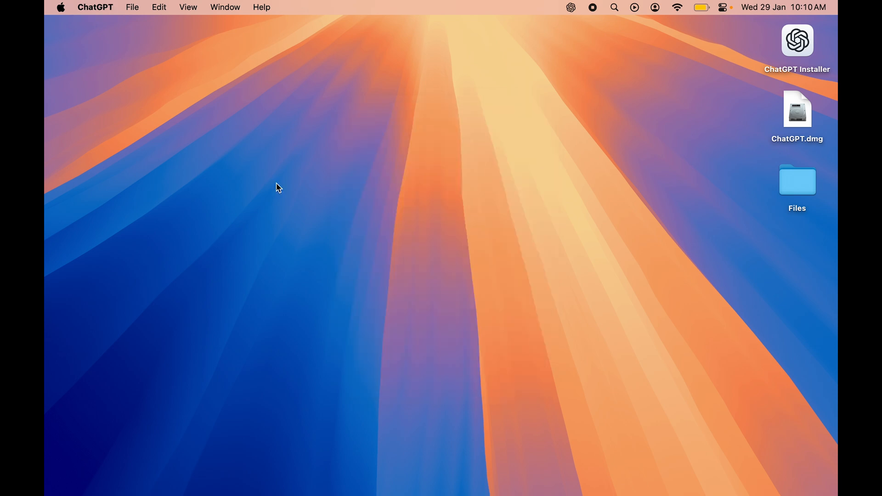
{"action": "mouse_move", "coordinate": [441, 489]}
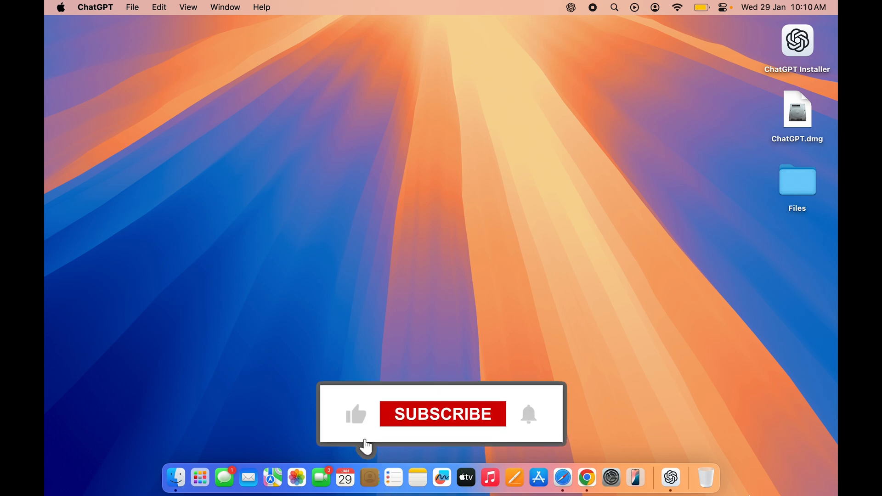
{"action": "left_click", "coordinate": [442, 414]}
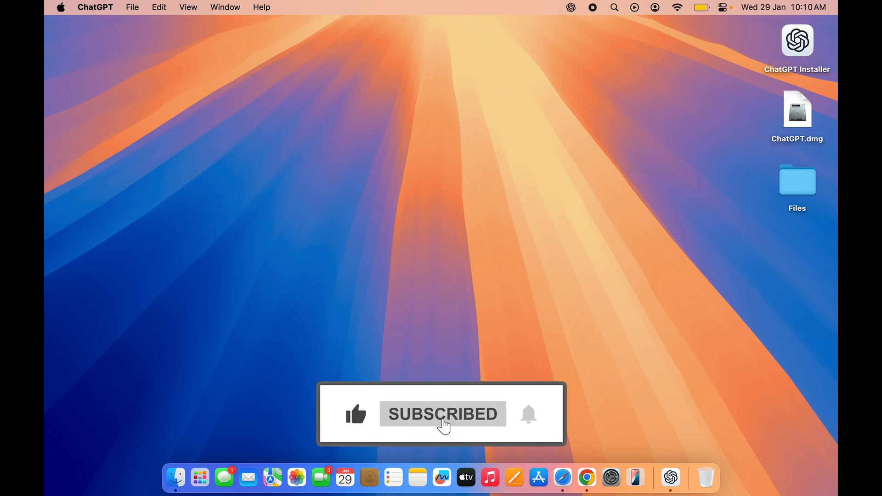